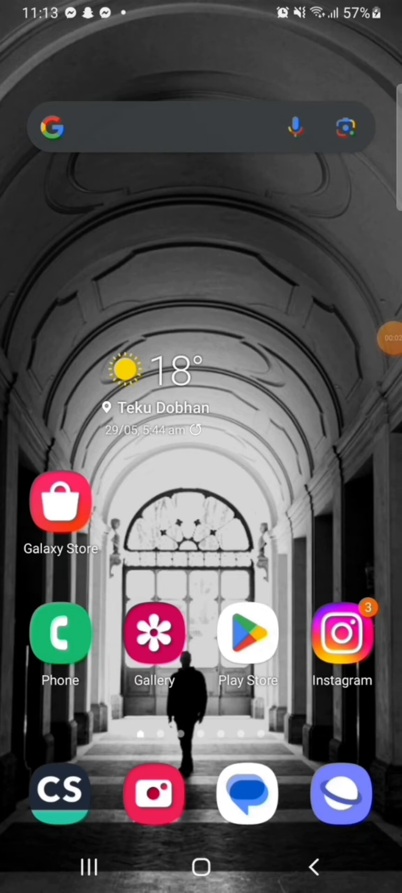
Search the Play Store for "telegram" and scroll to the Telegram app listing.
click(247, 633)
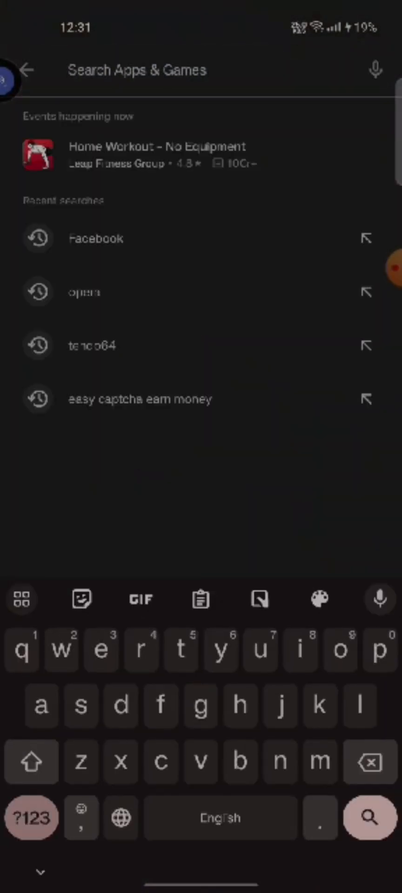
text(telegram)
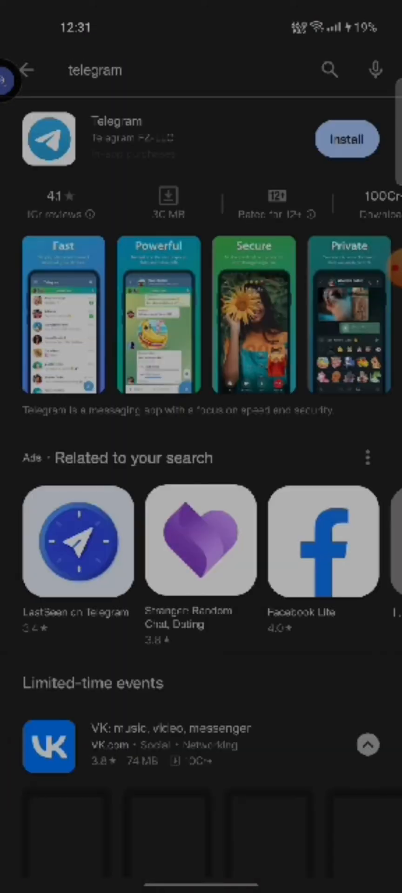
scroll(down, 3)
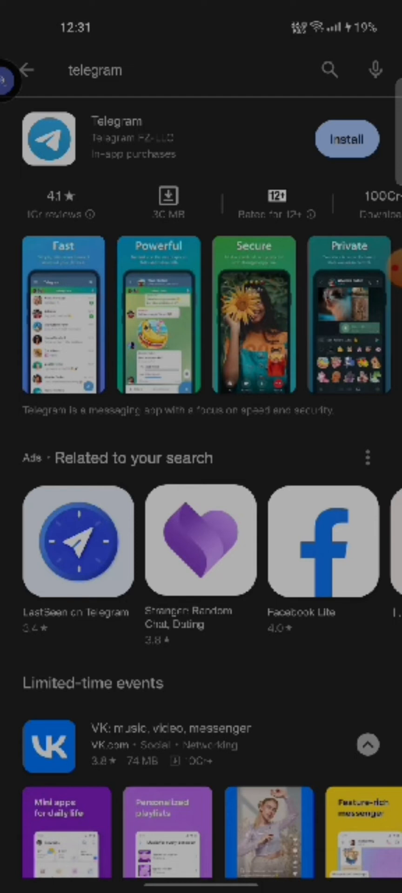
Install Telegram from its listing, then tap Open once installation finishes.
click(346, 139)
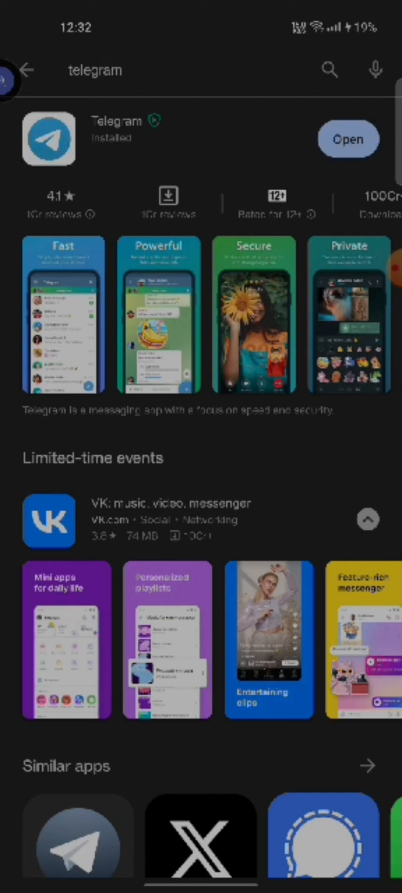
click(348, 139)
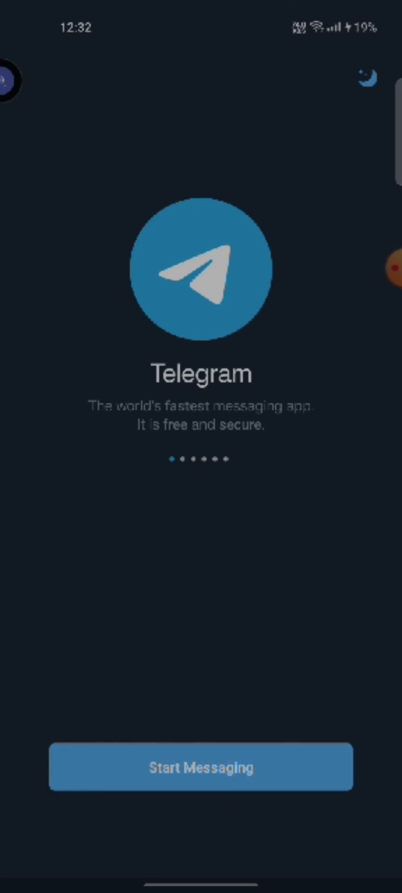
Bring up Telegram's Start Messaging welcome screen with its tagline.
click(380, 268)
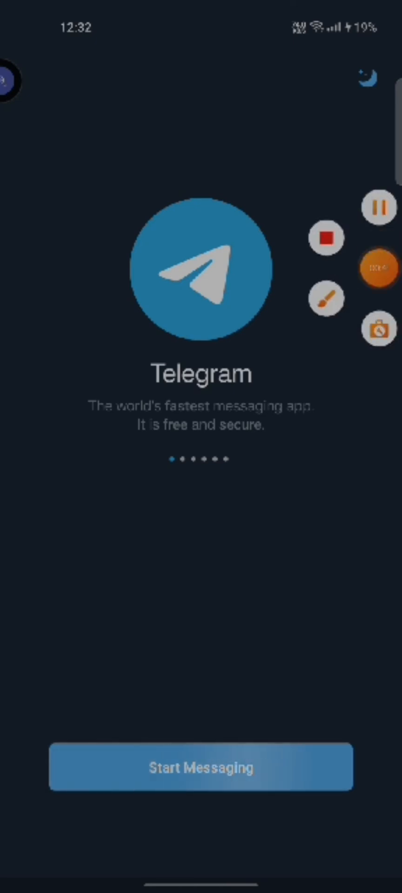